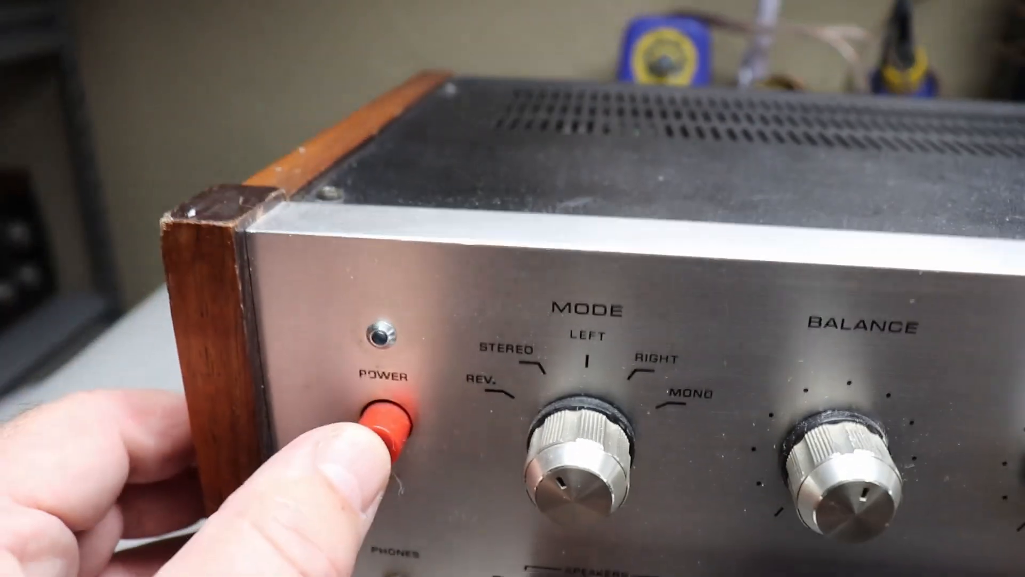
left_click(389, 425)
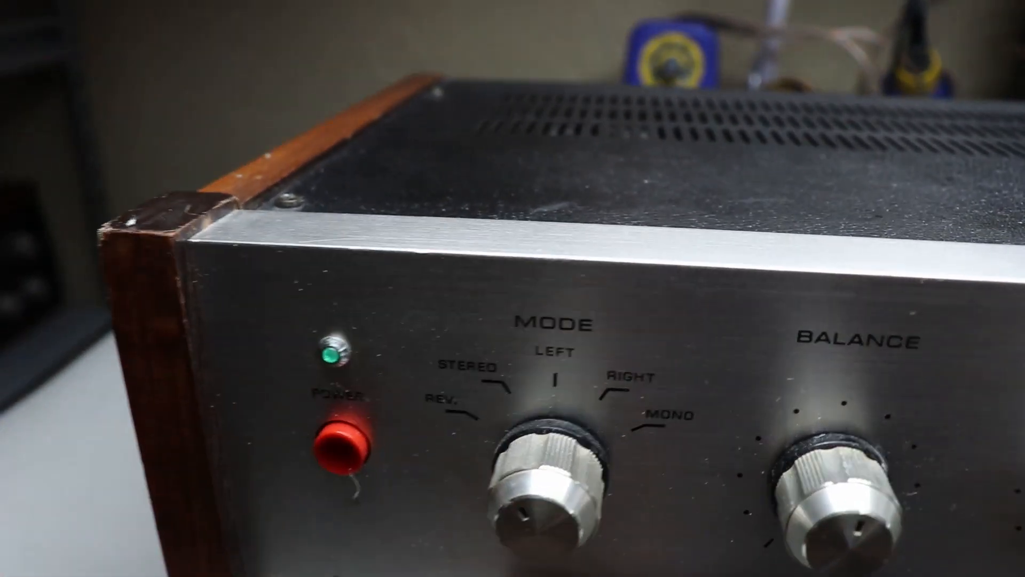